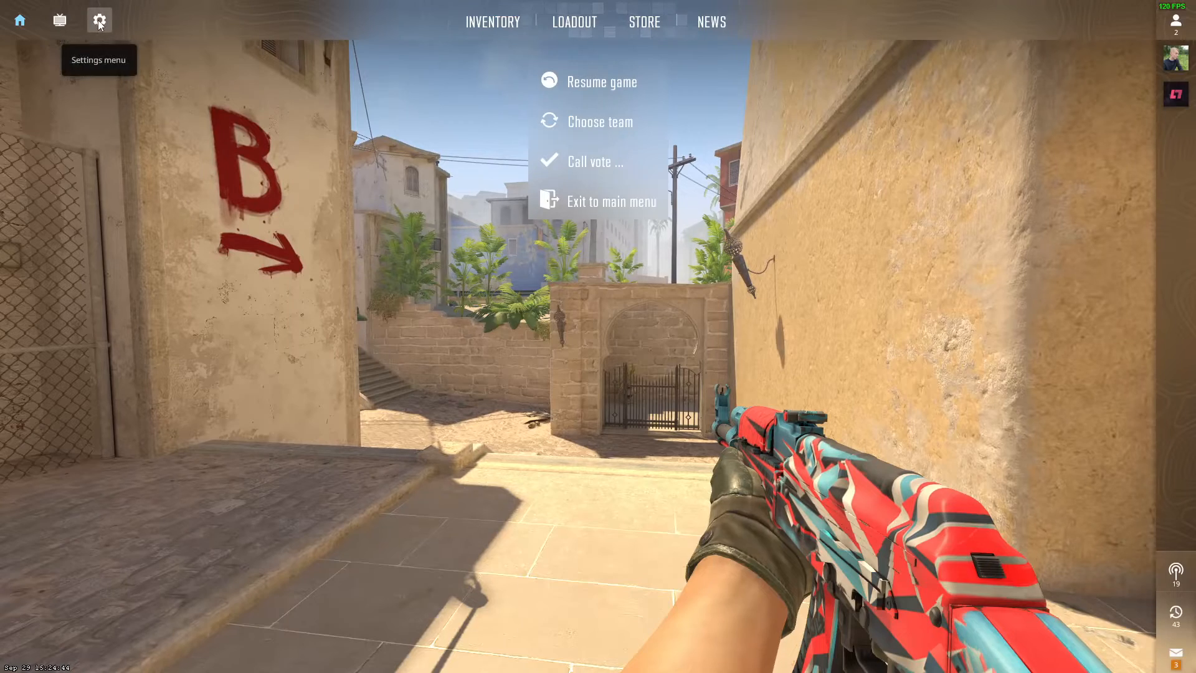
- In the Game settings, confirm Enable Developer Console is set to Yes
left_click(99, 20)
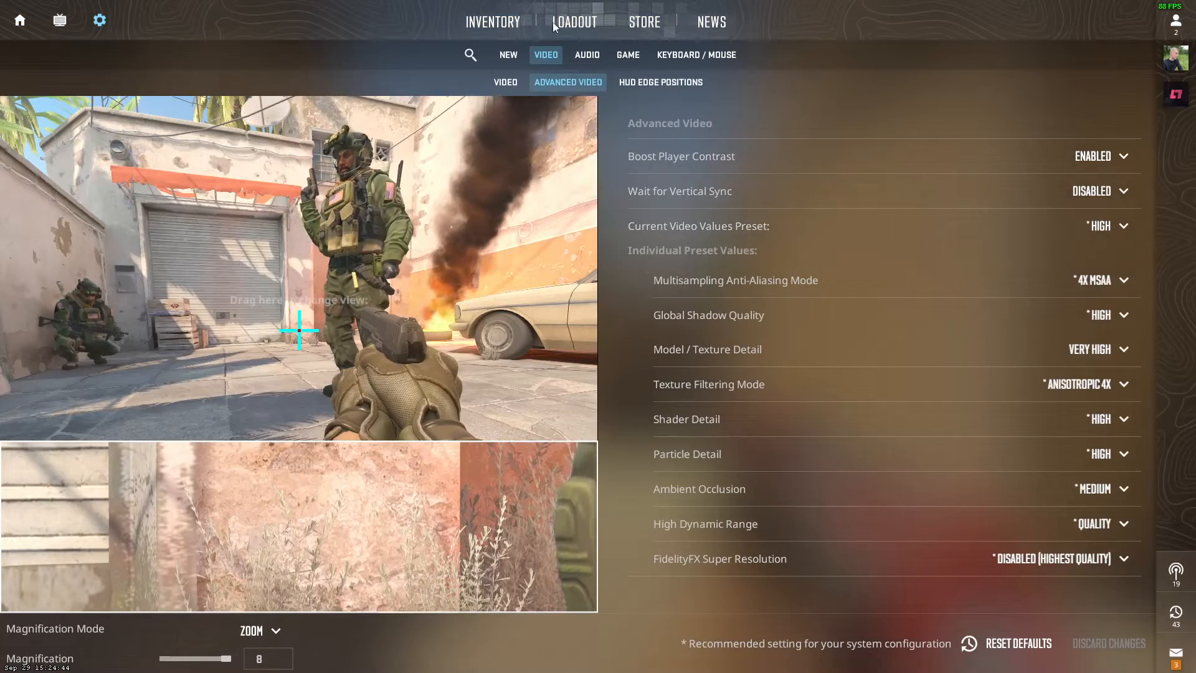
left_click(627, 54)
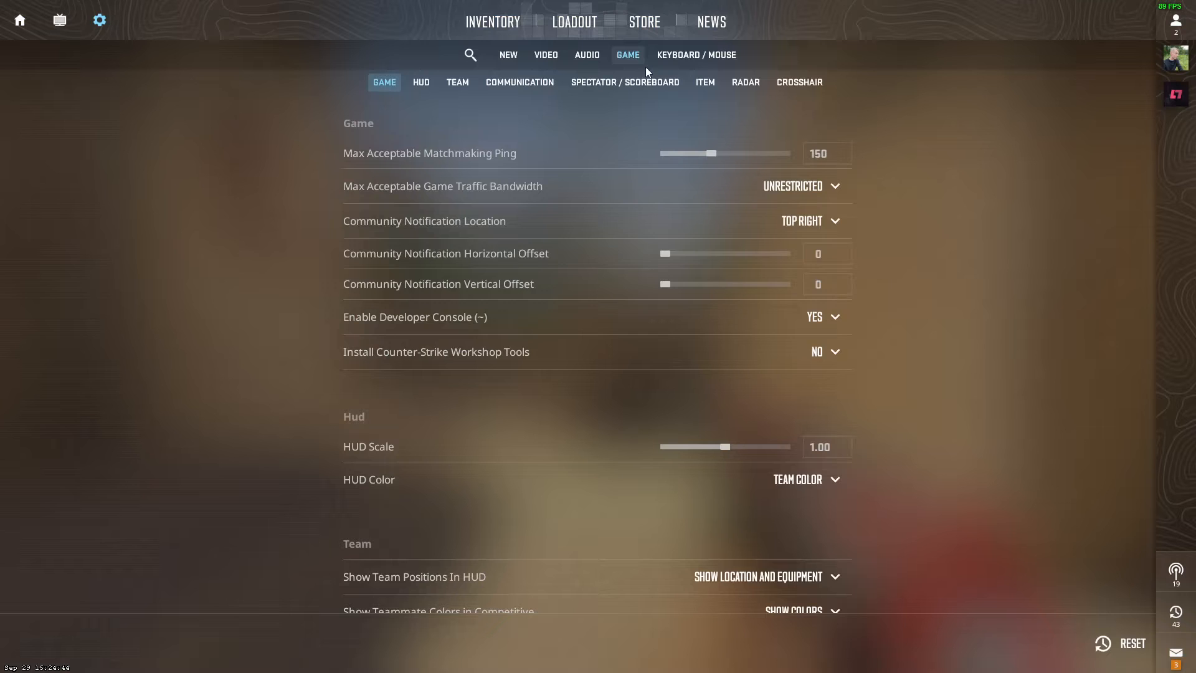
mouse_move(523, 328)
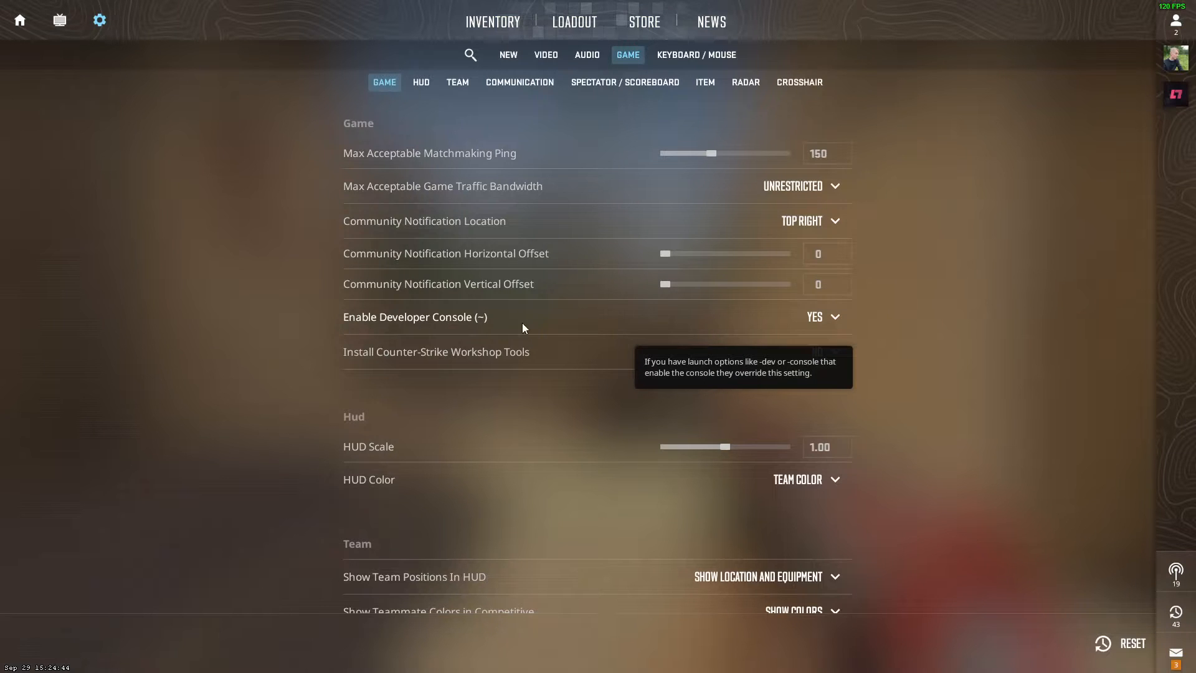
left_click(822, 317)
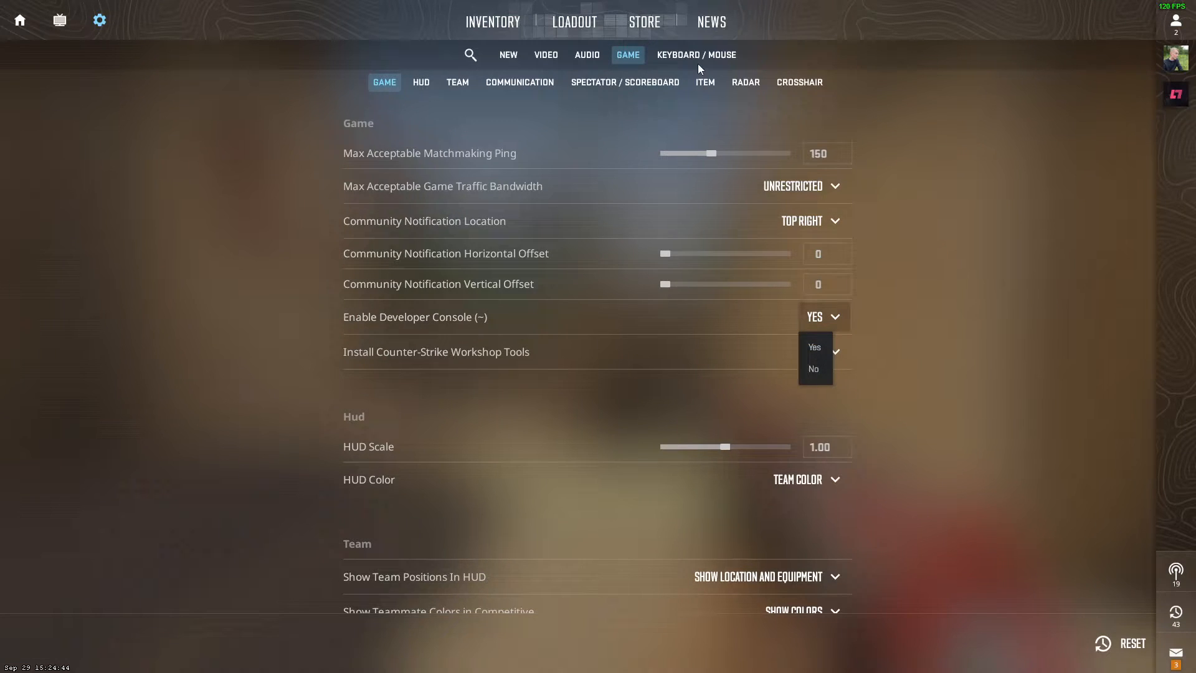
- Check the Keyboard / Mouse UI Keys to find Toggle Console bound to backtick
left_click(695, 54)
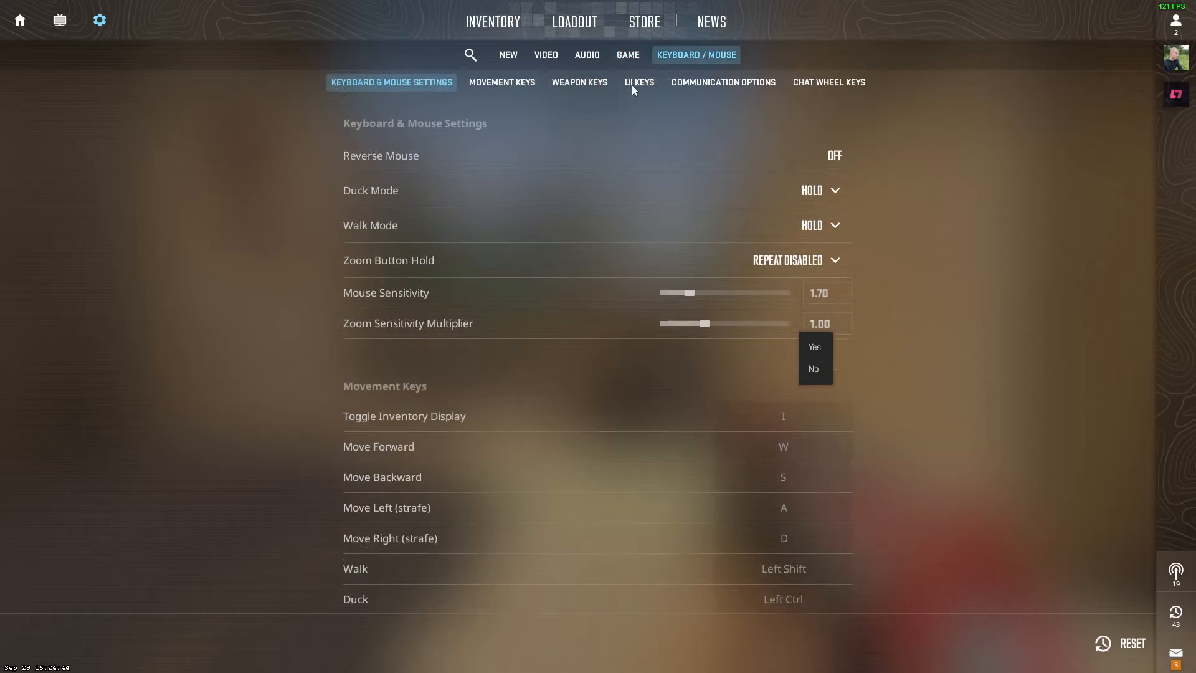
left_click(639, 82)
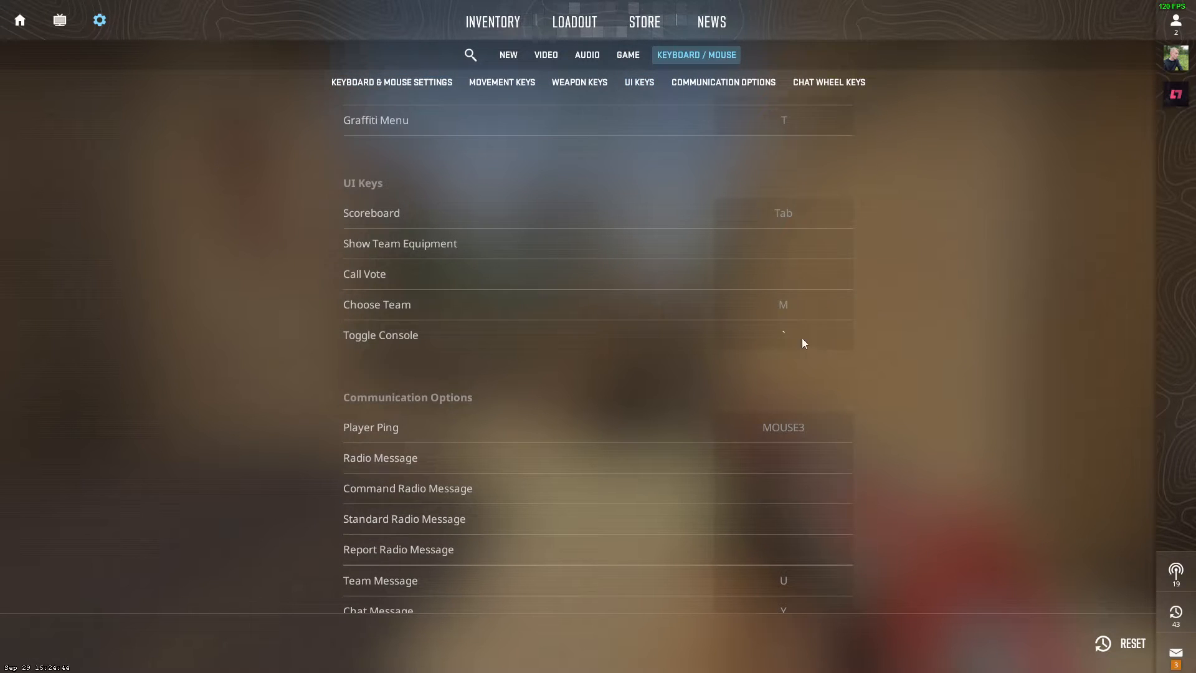
mouse_move(789, 350)
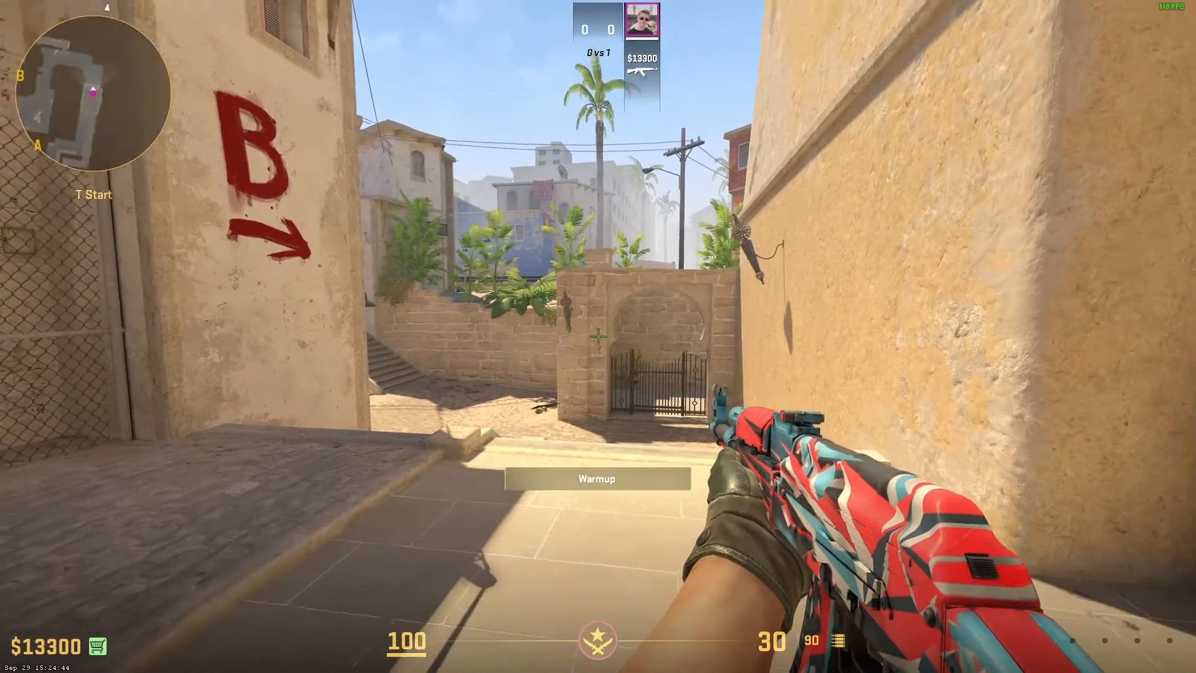
- Enter cl_showfps in the developer console to show the FPS counter
key("`")
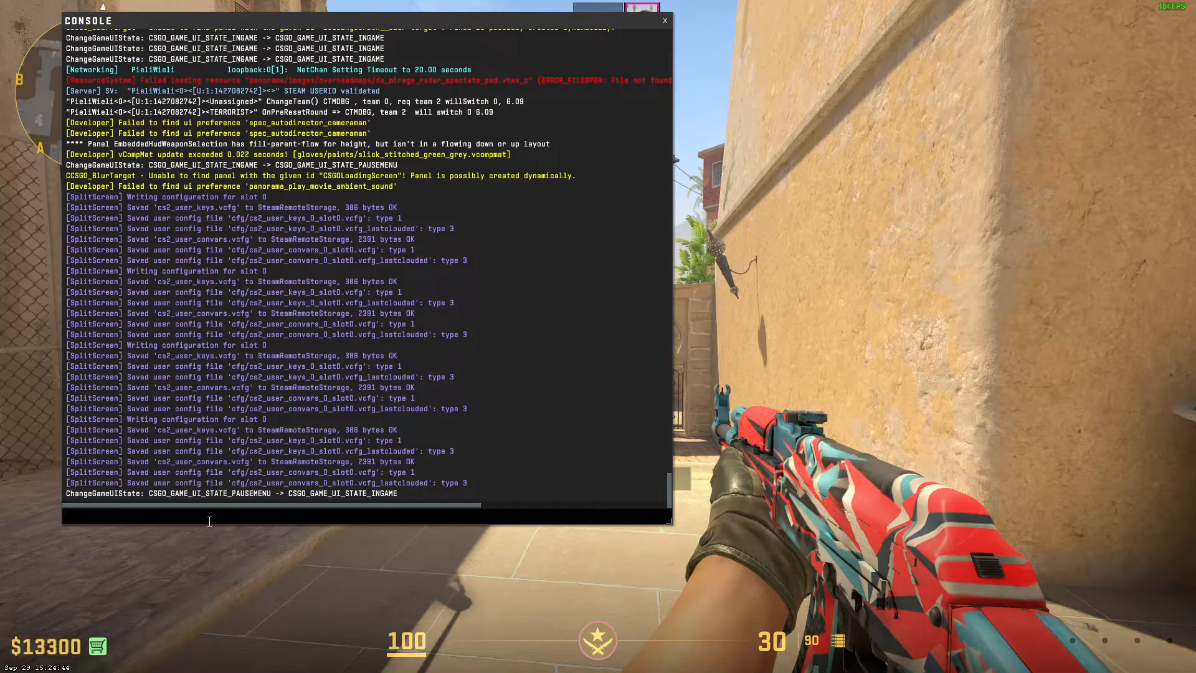
type("cl")
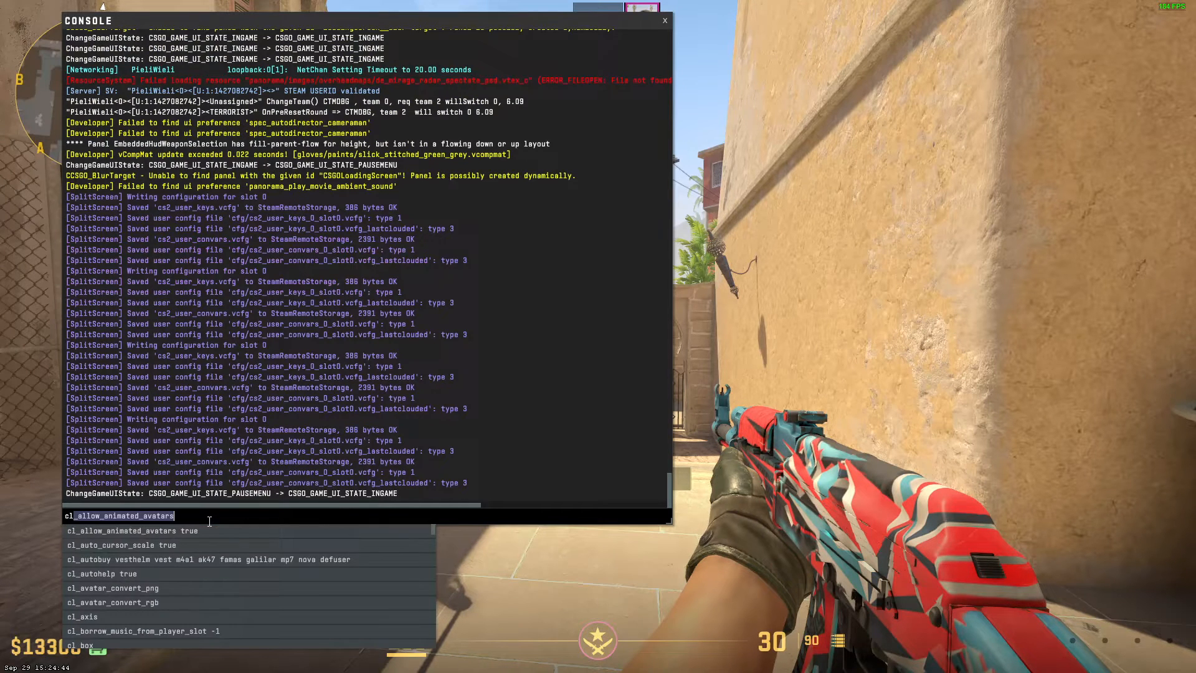
type("cl_showfps")
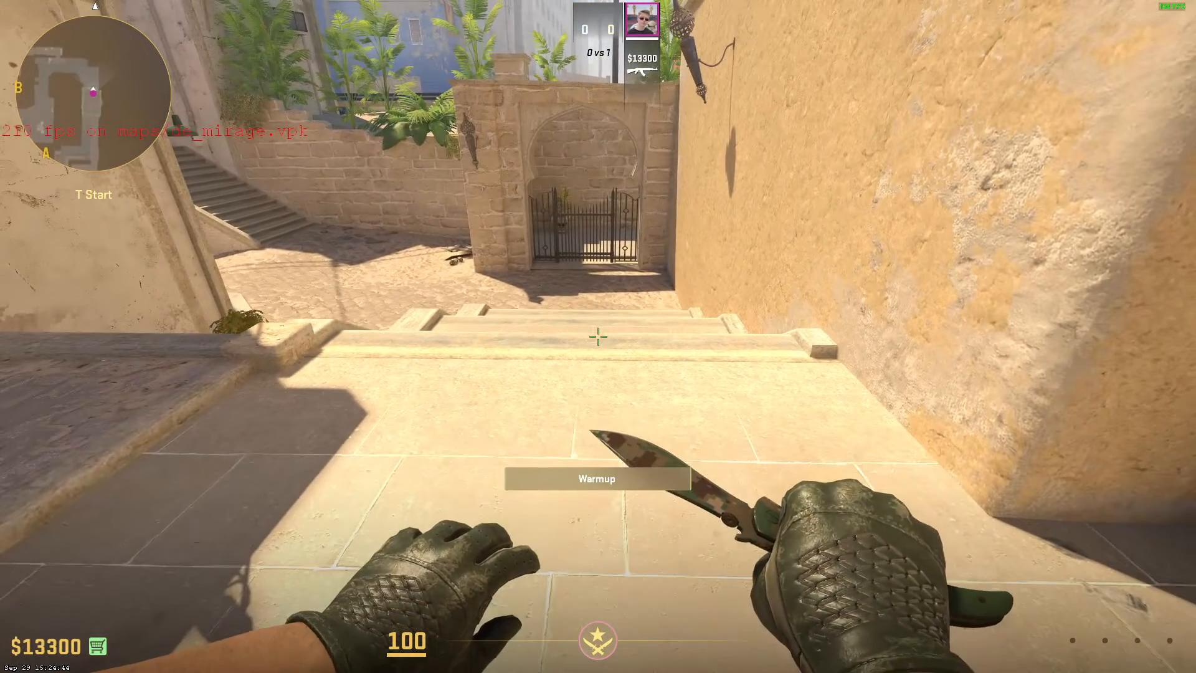
- Cap the frame rate by running fps_max 100 in the console
key("`")
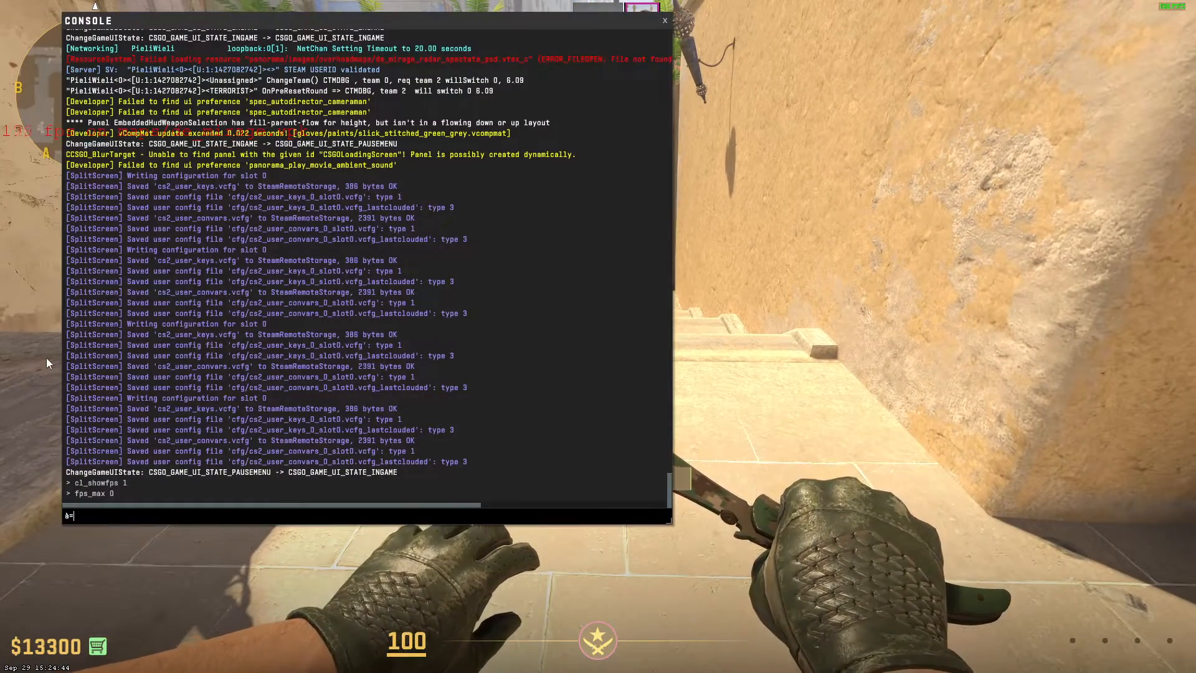
type("d")
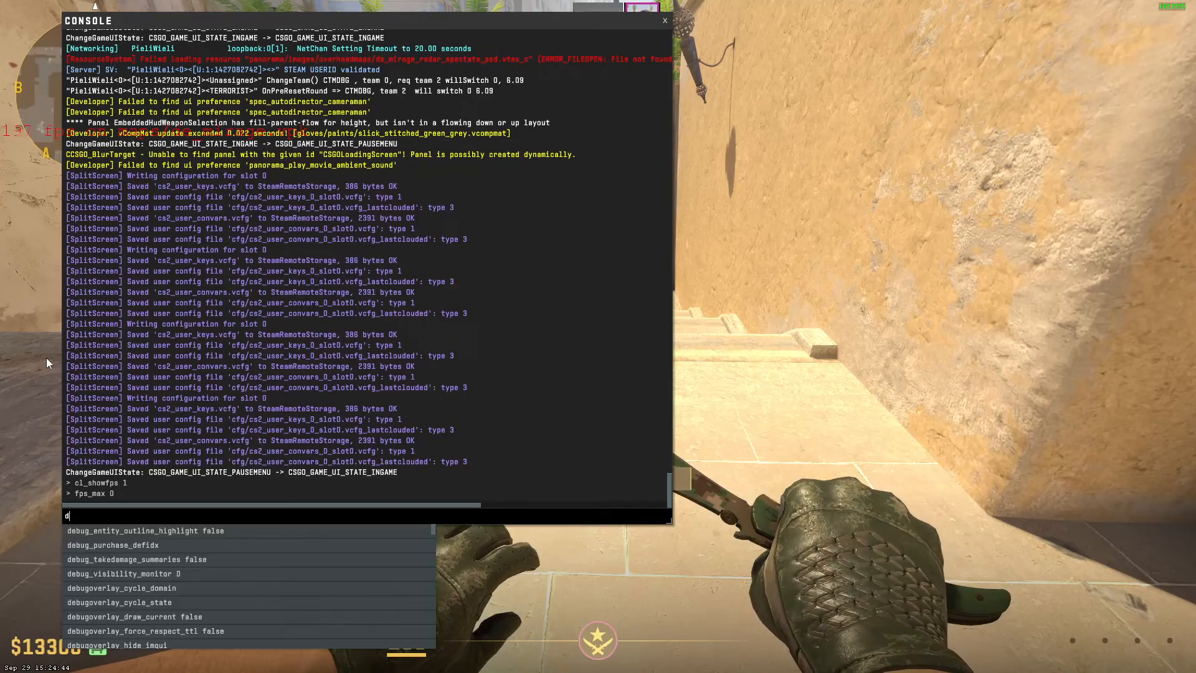
type("fps_max 100")
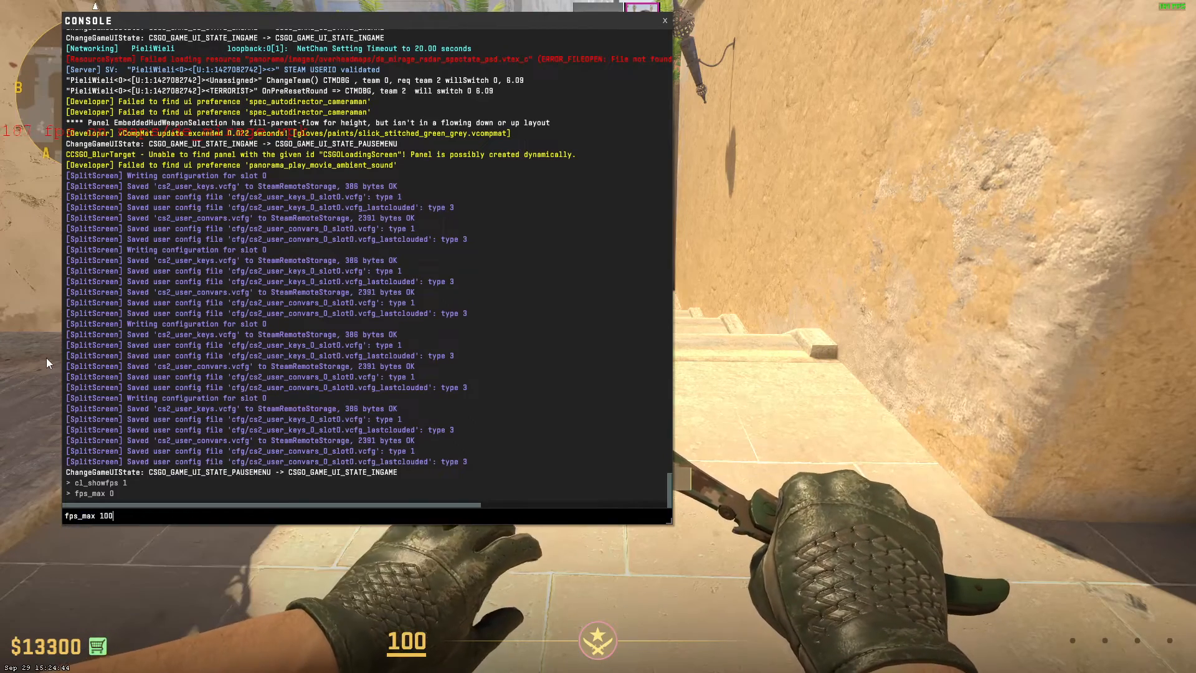
key("enter")
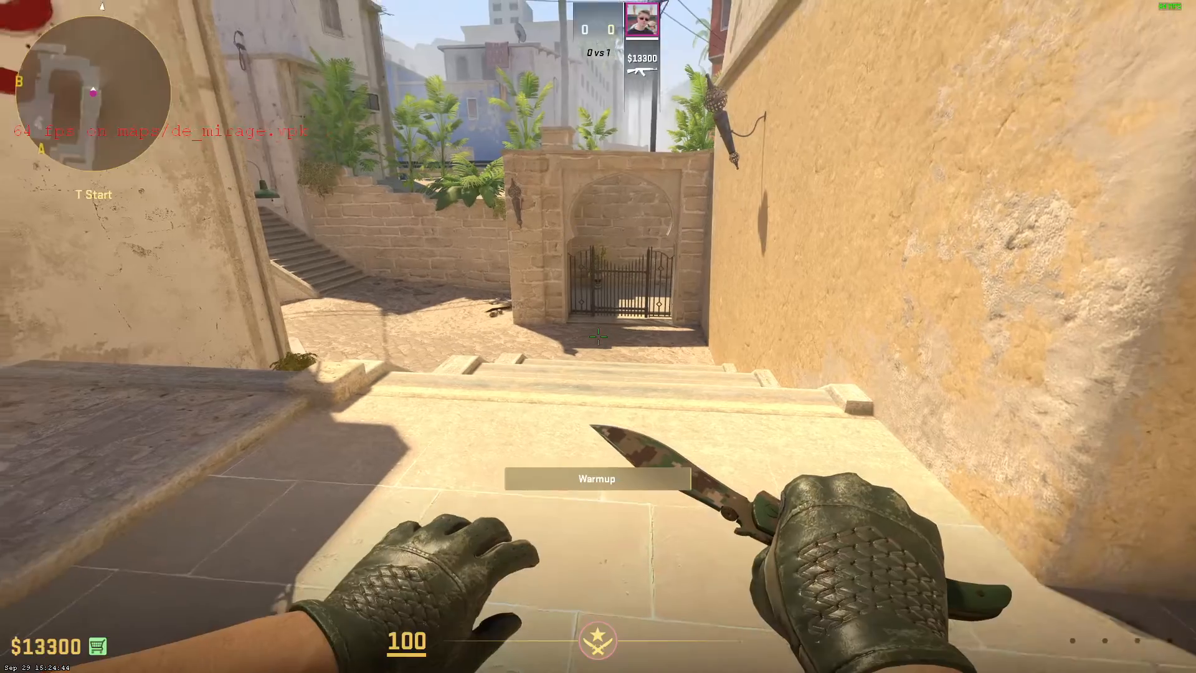
- Confirm Wait for Vertical Sync is Disabled in the Advanced Video settings
key("Escape")
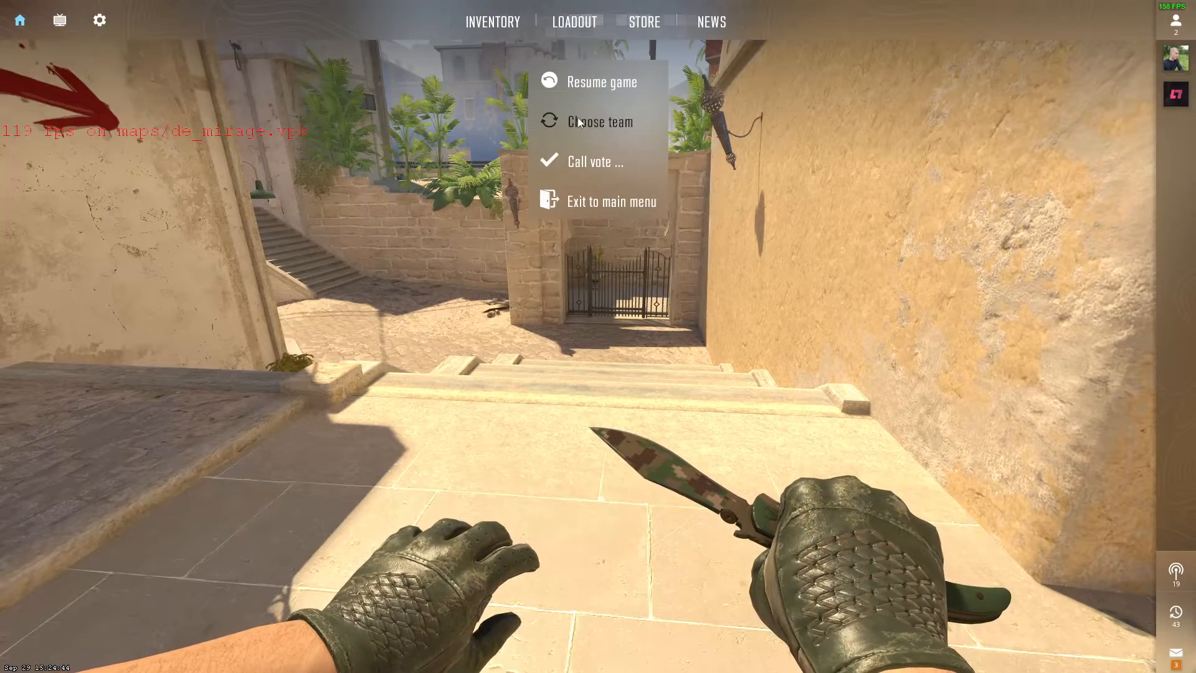
left_click(99, 20)
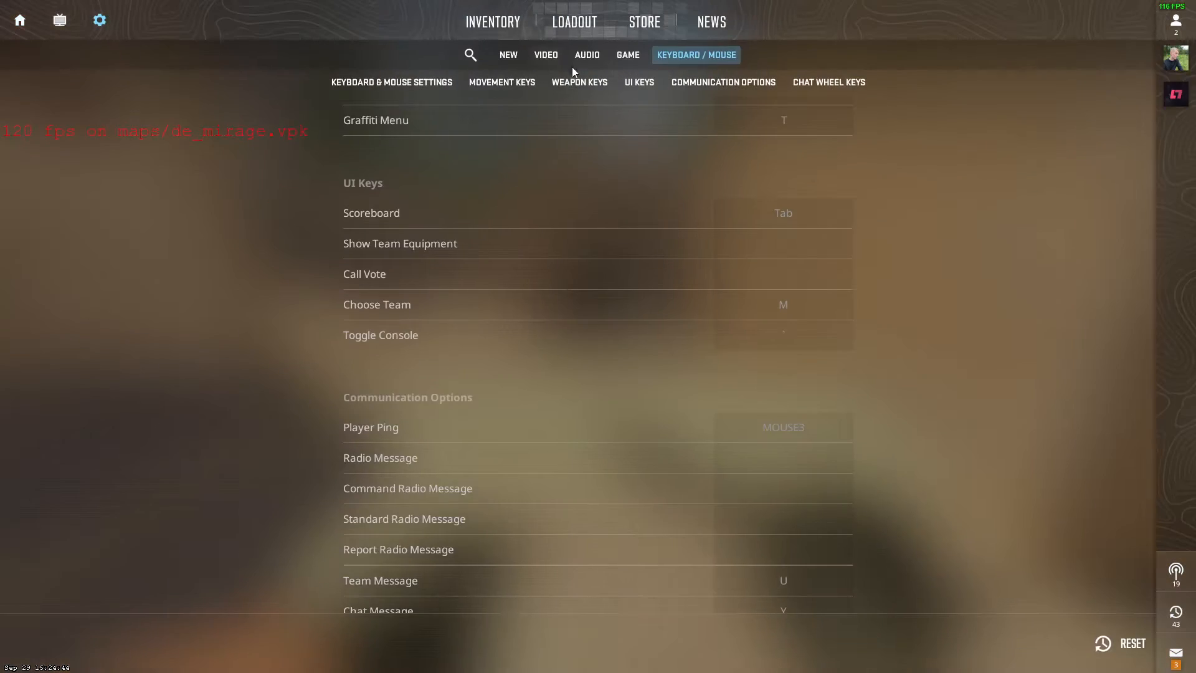
left_click(545, 54)
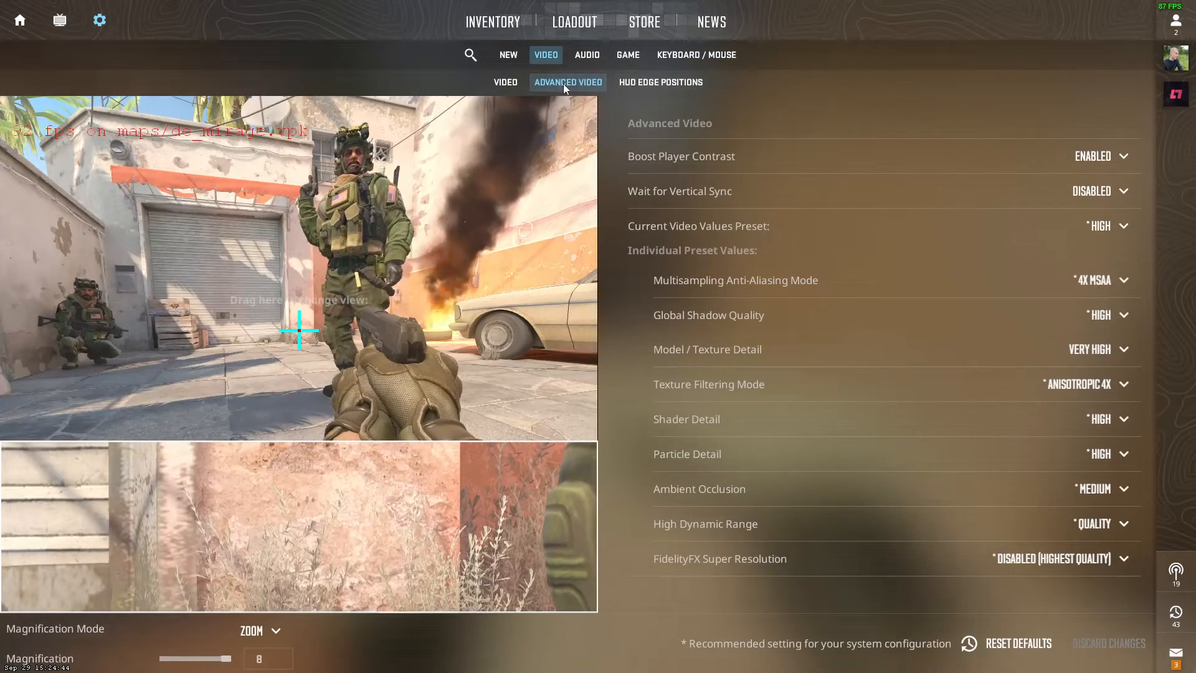
mouse_move(679, 191)
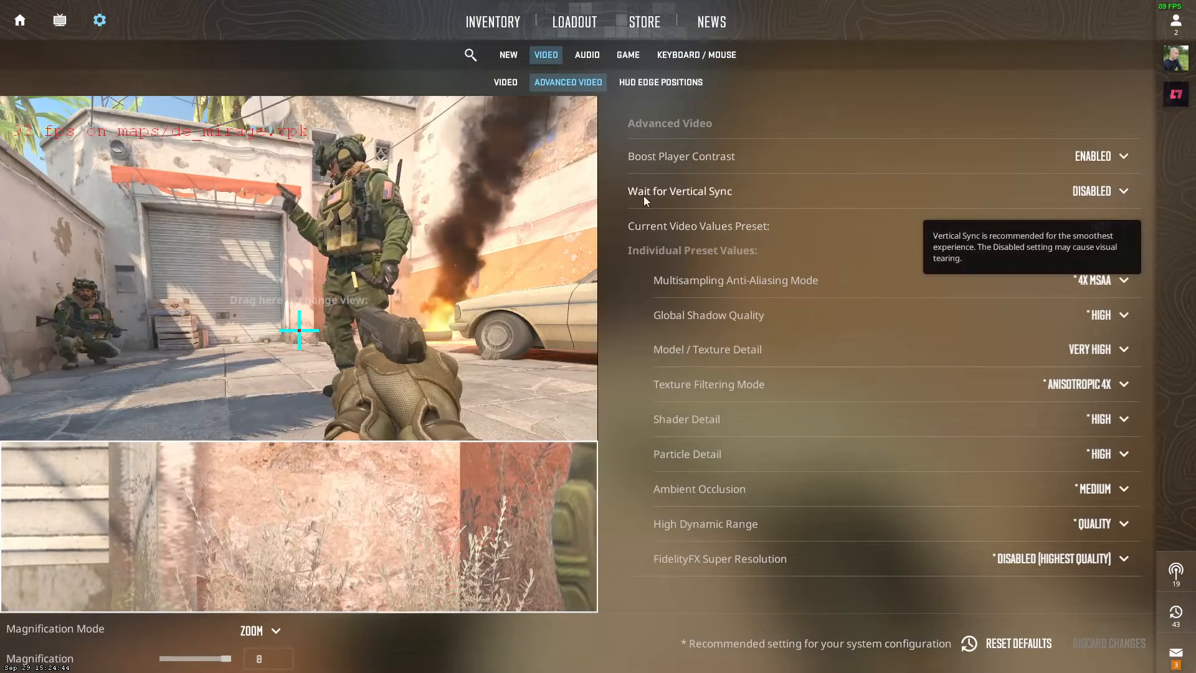
left_click(1101, 190)
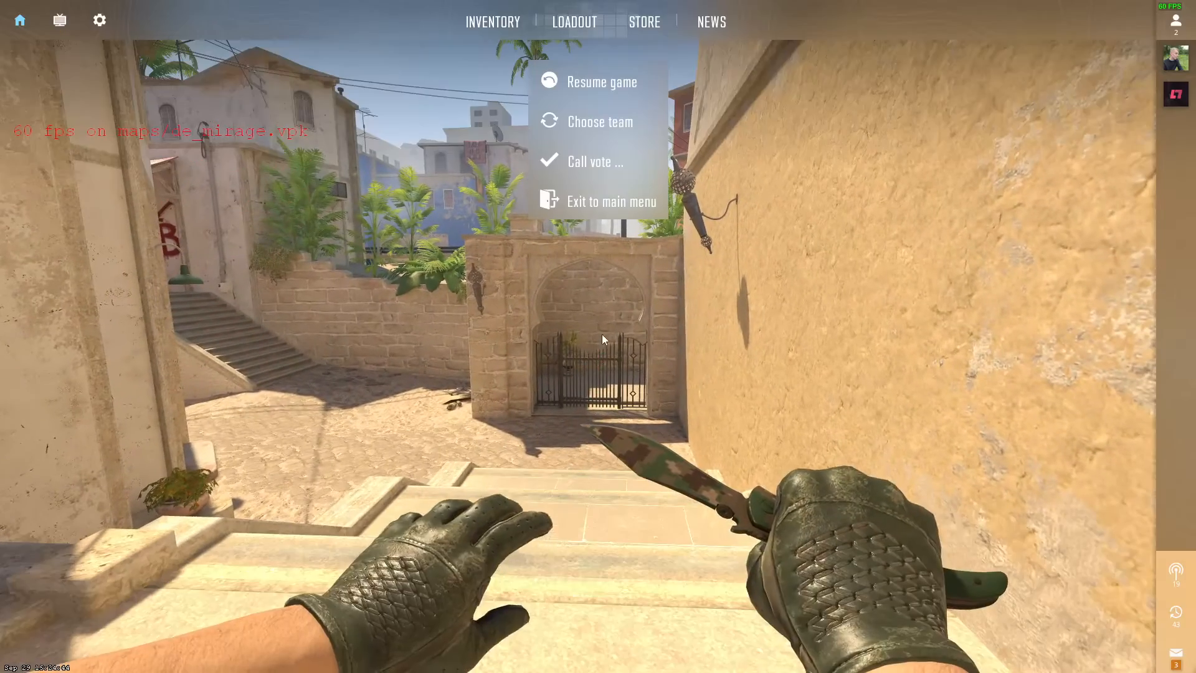
left_click(99, 20)
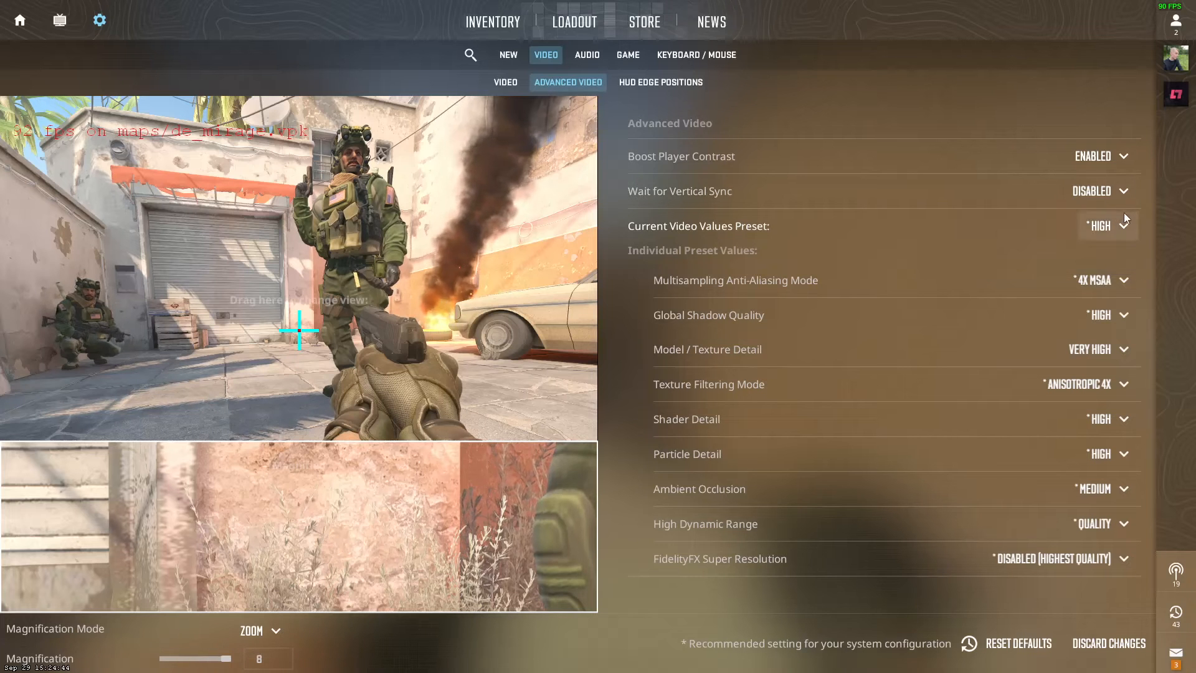
mouse_move(1103, 191)
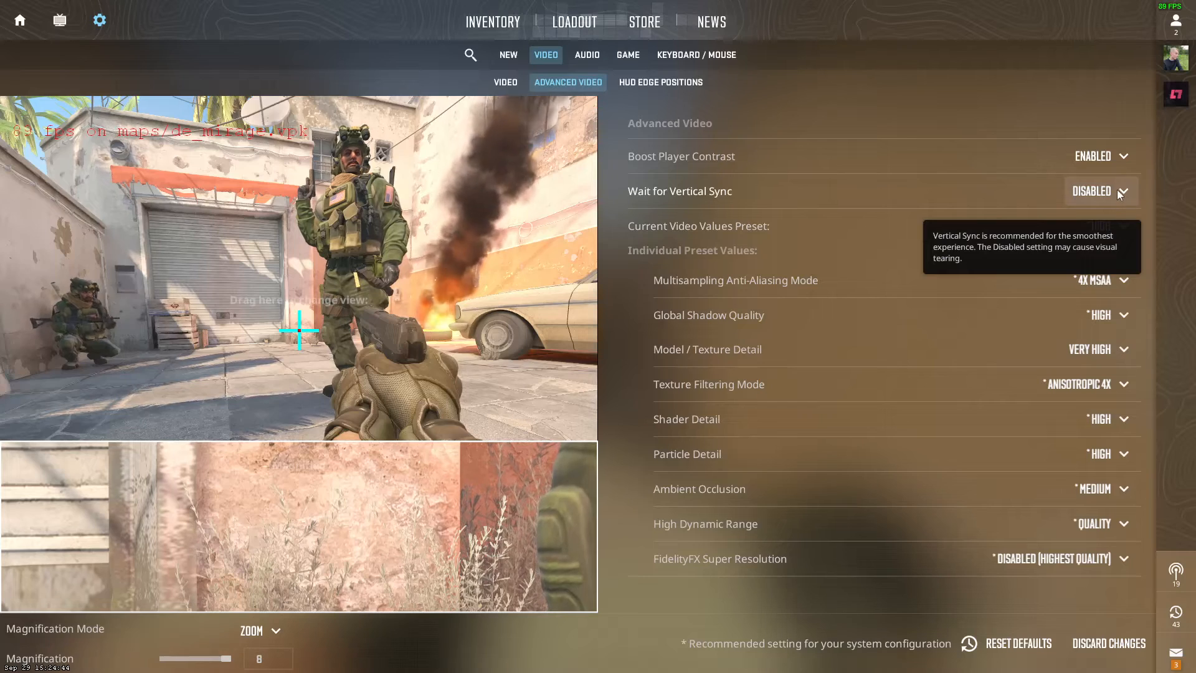